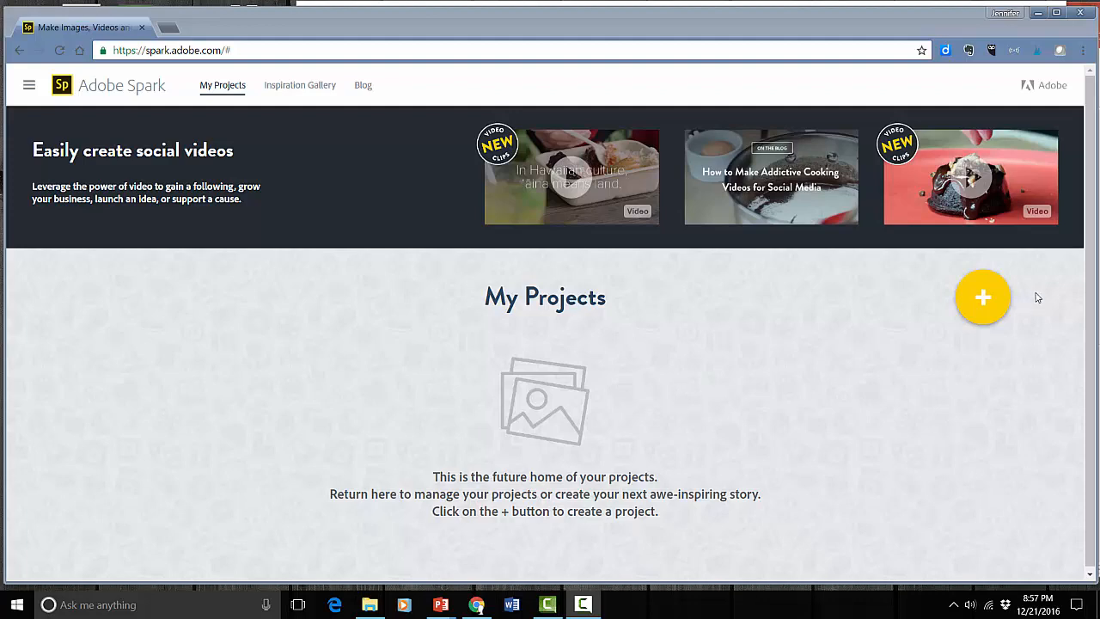
# - Start a new project from the My Projects page, showing the Post/Page/Video chooser
pyautogui.click(981, 298)
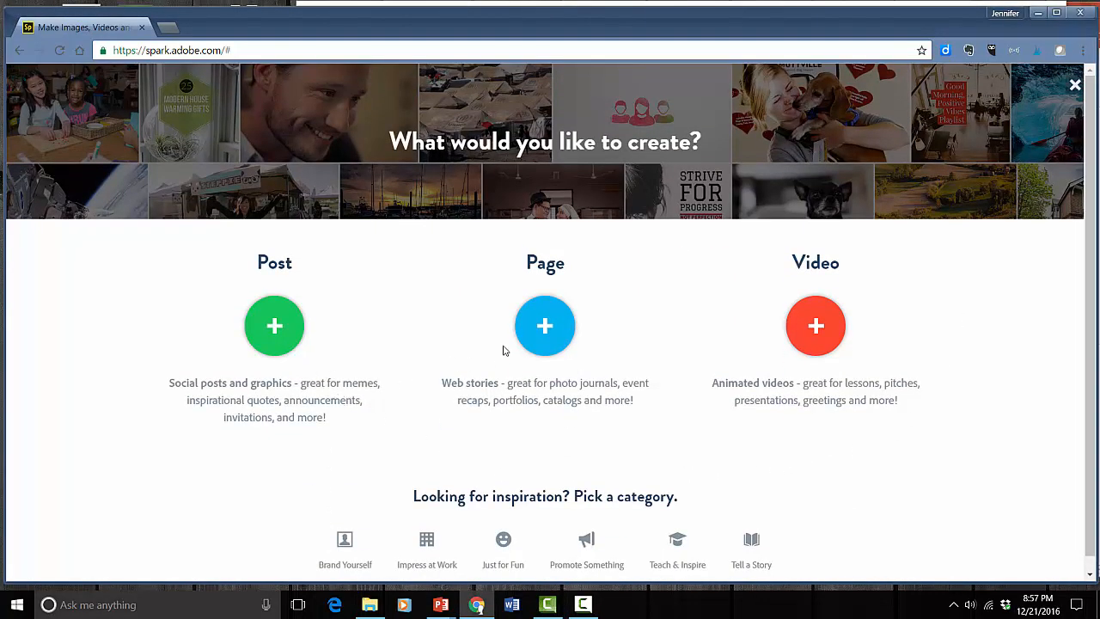
pyautogui.moveTo(467, 426)
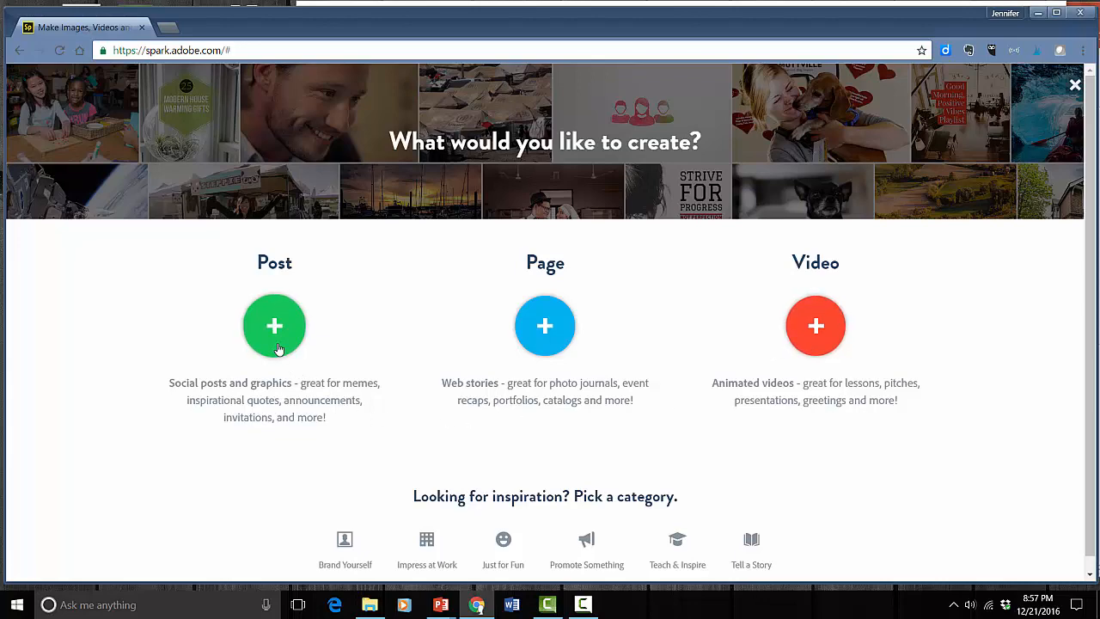
# - Create an Instagram-size Post with the text "Be strong, kid." and continue to the editor
pyautogui.click(275, 326)
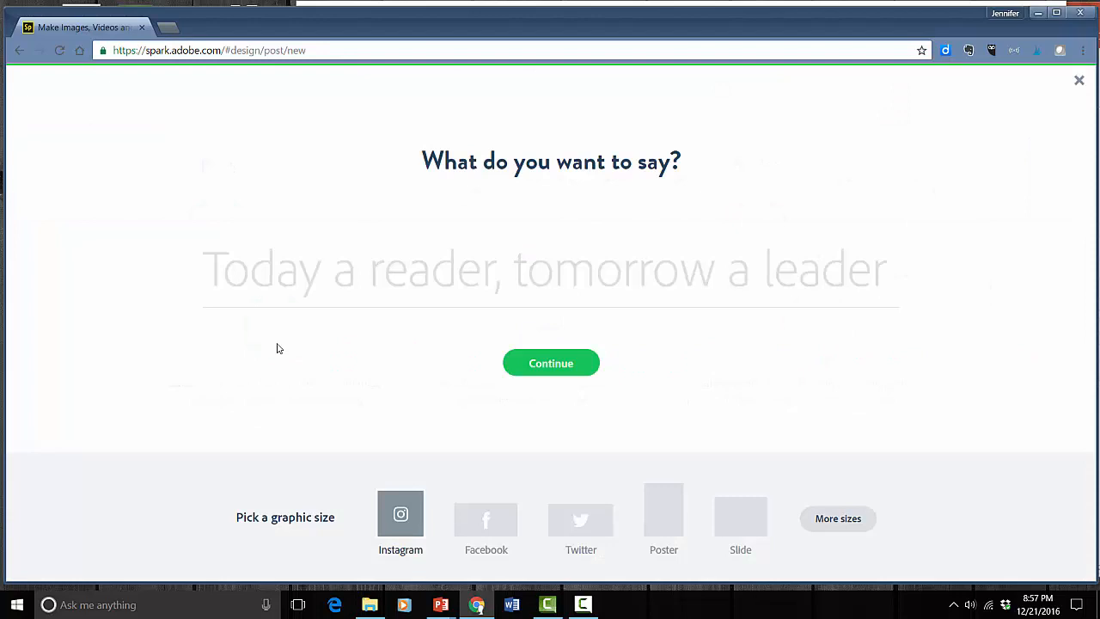
pyautogui.write('Be')
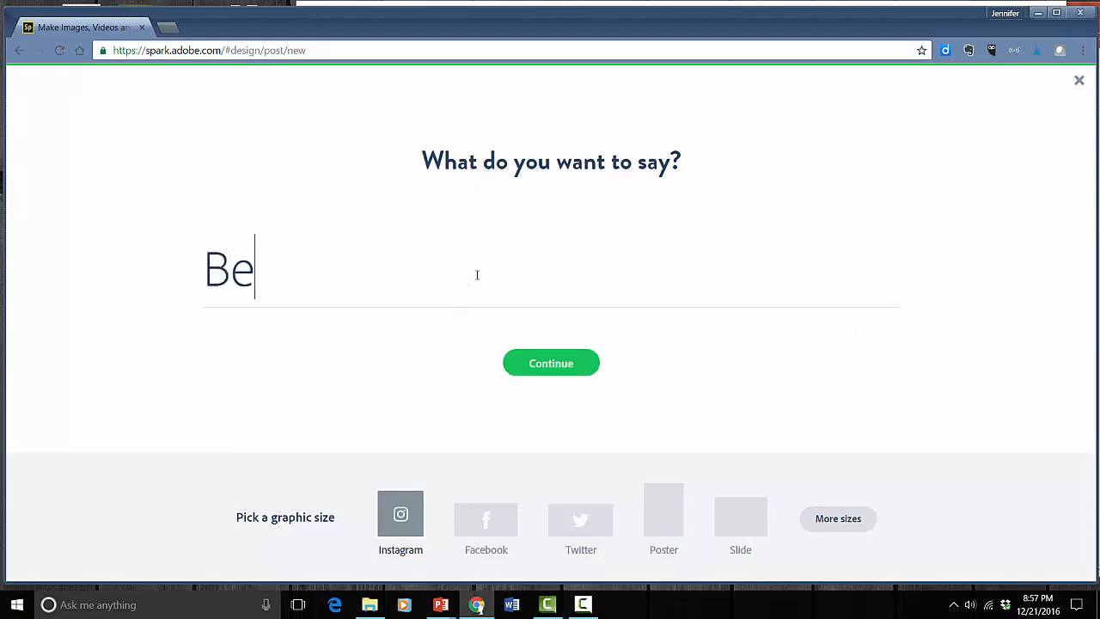
pyautogui.write('strong')
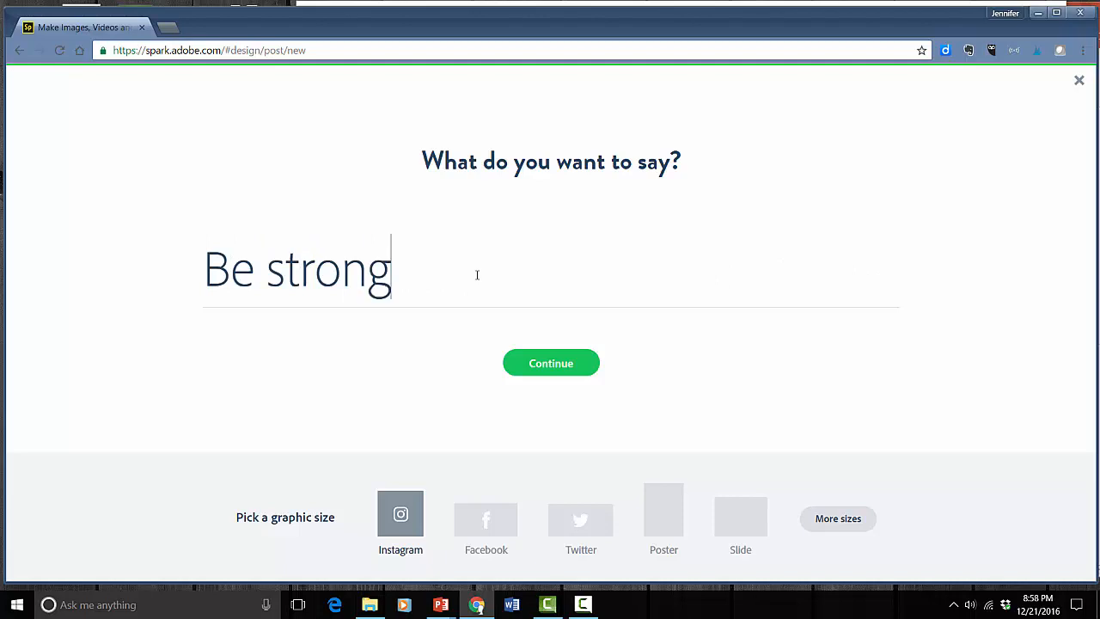
pyautogui.write(', kid.')
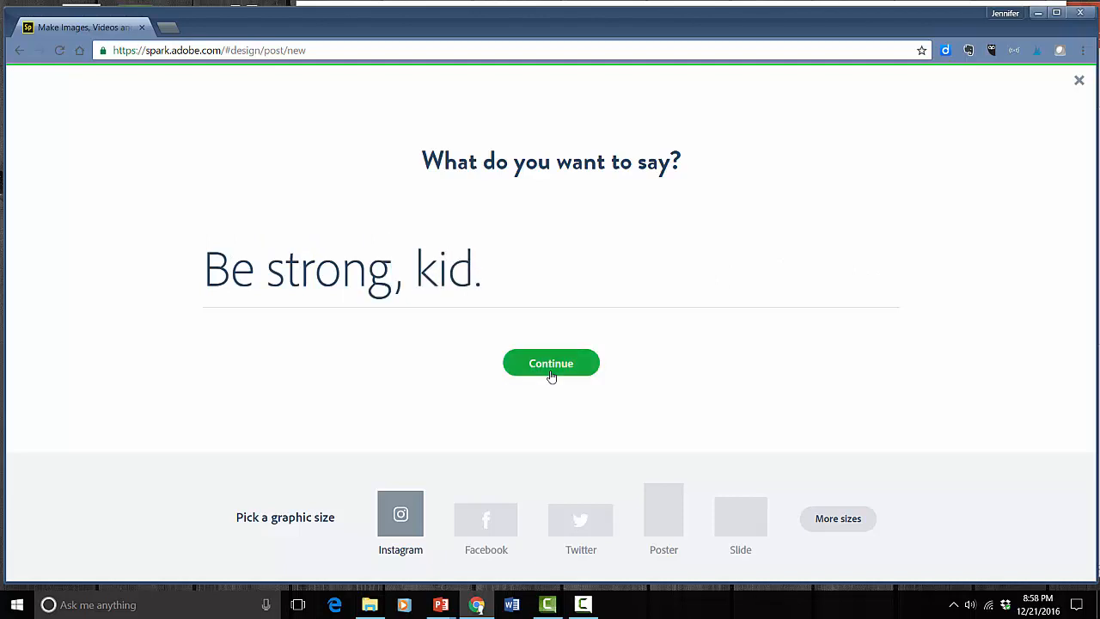
pyautogui.click(549, 362)
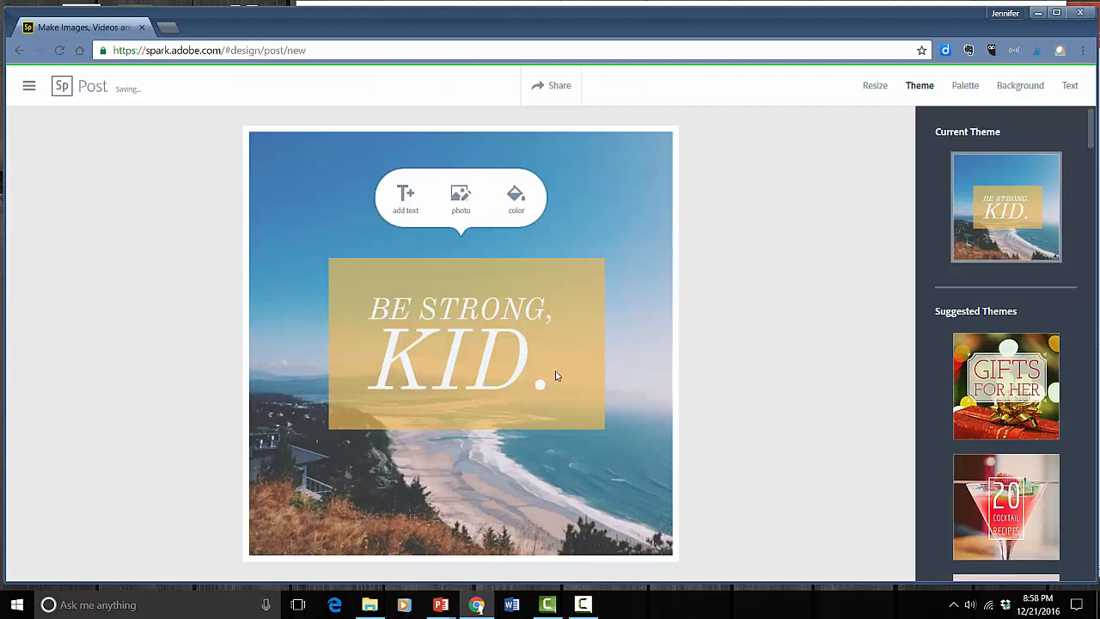
pyautogui.moveTo(474, 560)
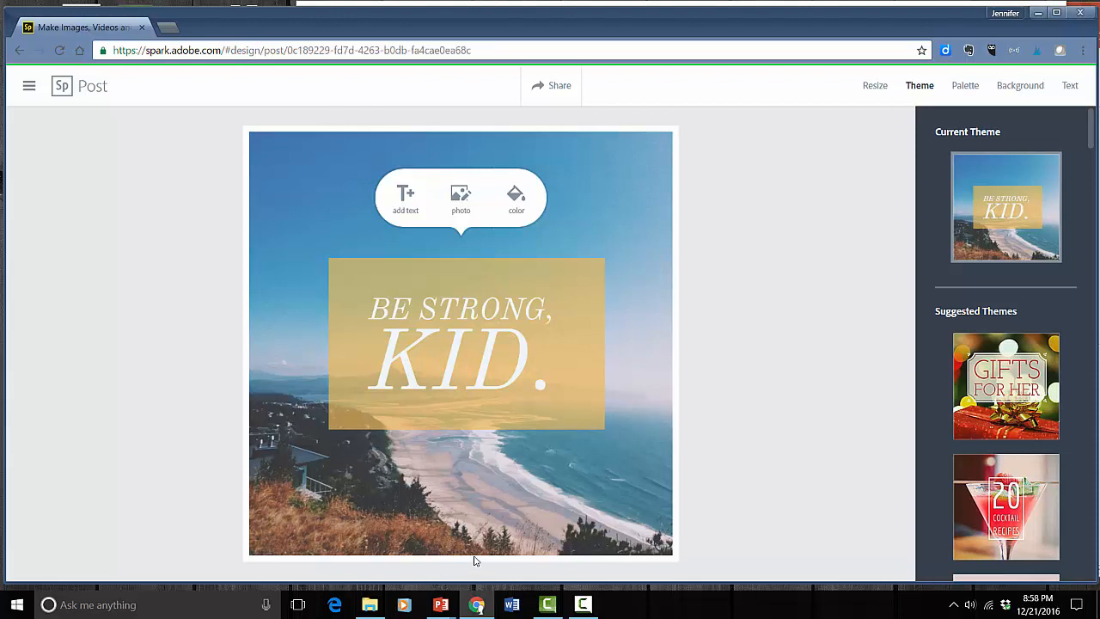
pyautogui.moveTo(649, 467)
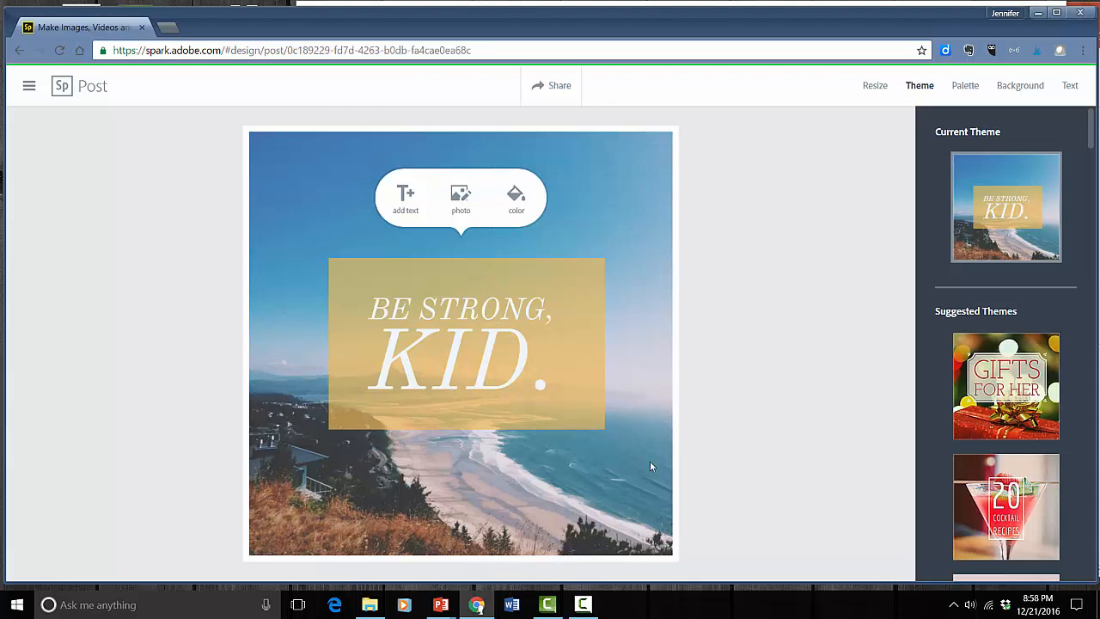
pyautogui.moveTo(667, 198)
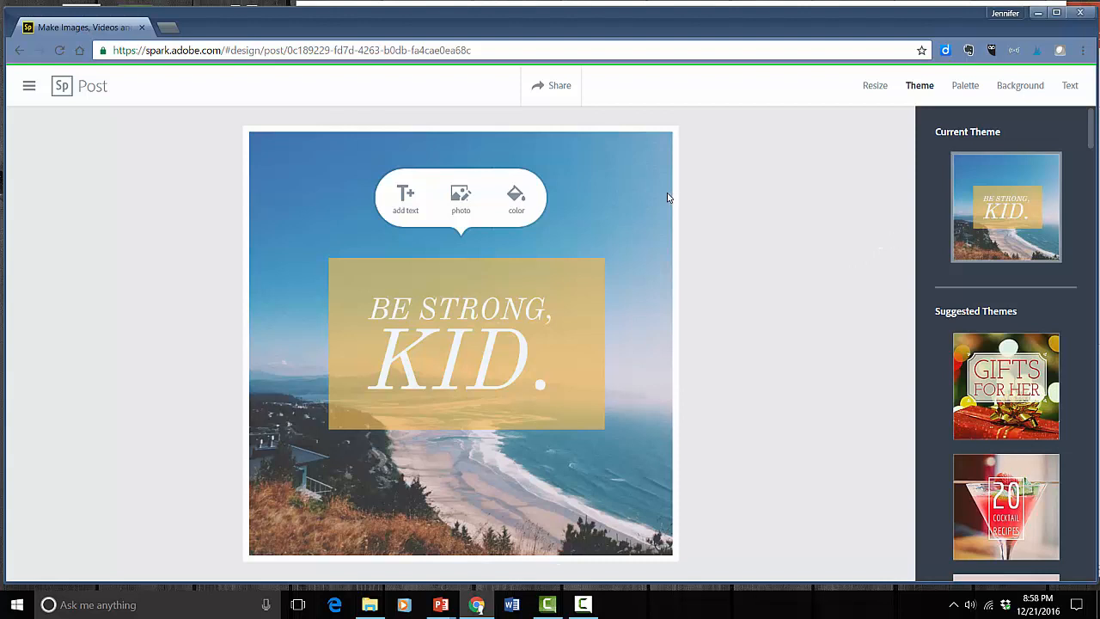
# - Swap the beach photo background for the solid deep pink colour swatch
pyautogui.click(1019, 86)
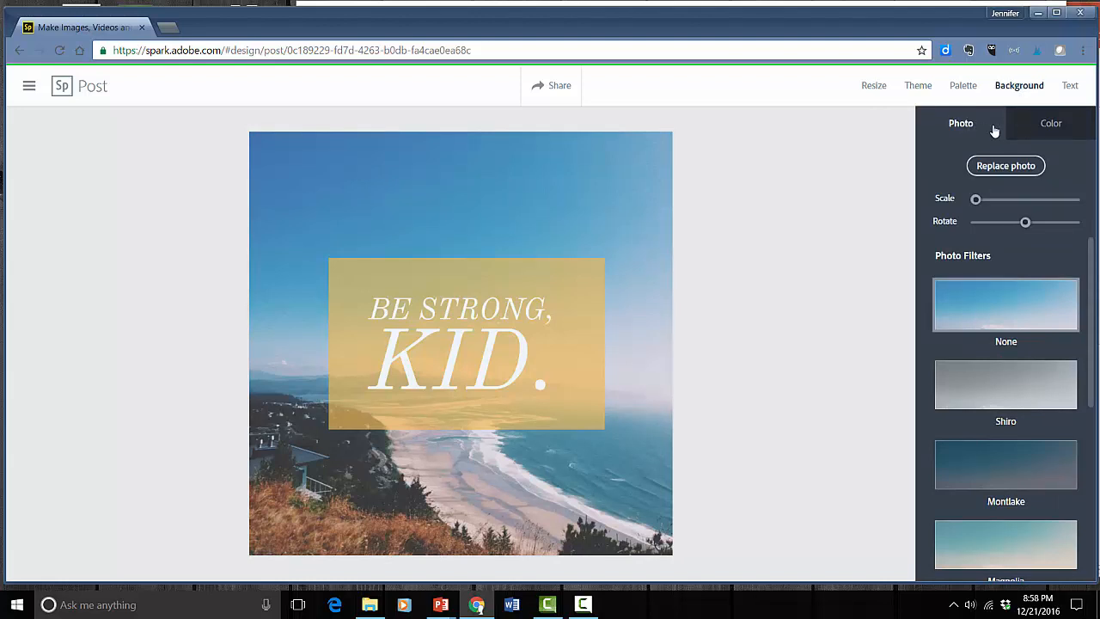
pyautogui.click(1050, 124)
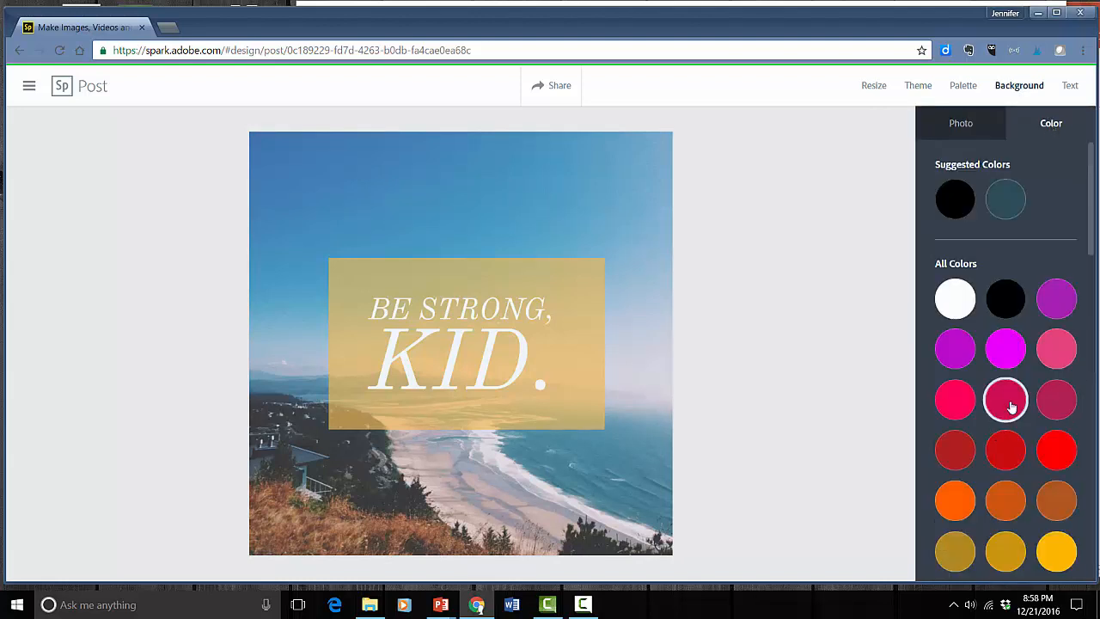
pyautogui.click(1004, 398)
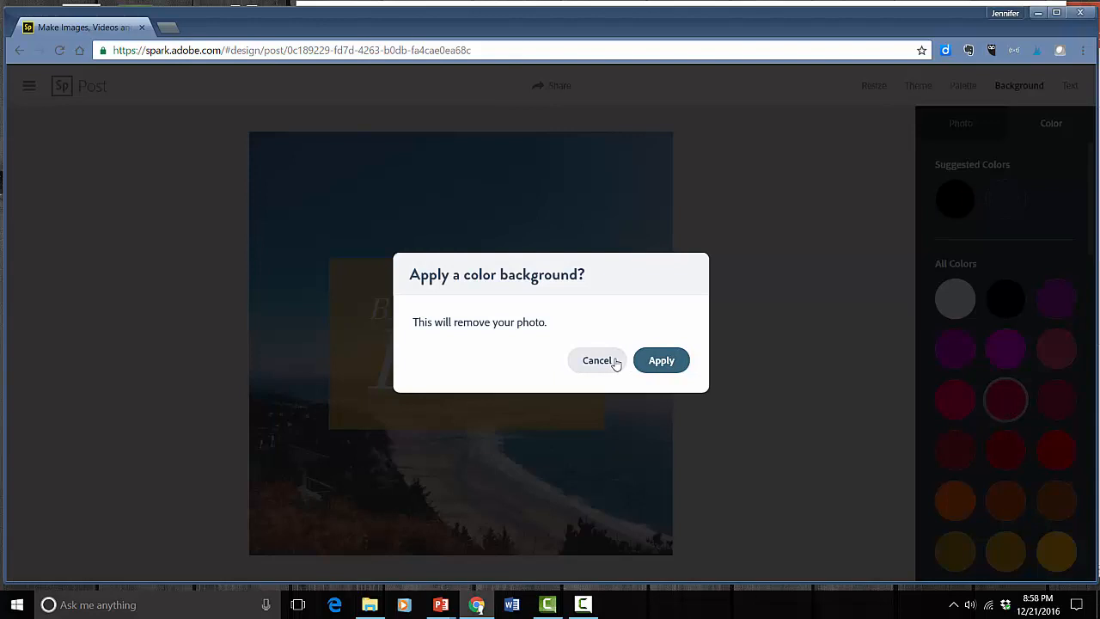
pyautogui.click(660, 361)
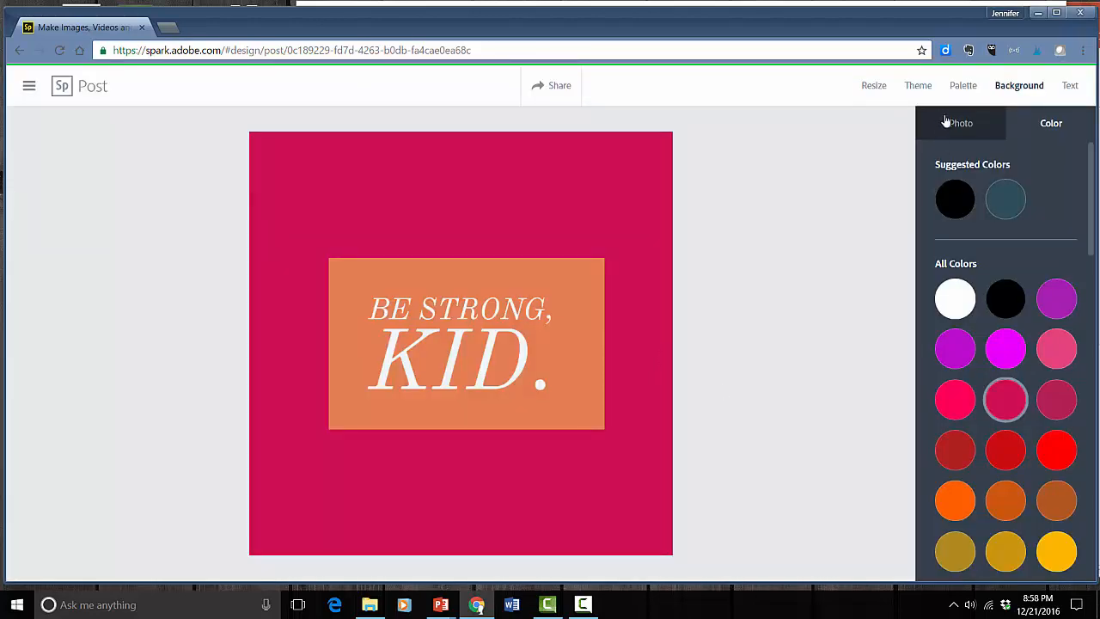
pyautogui.click(959, 124)
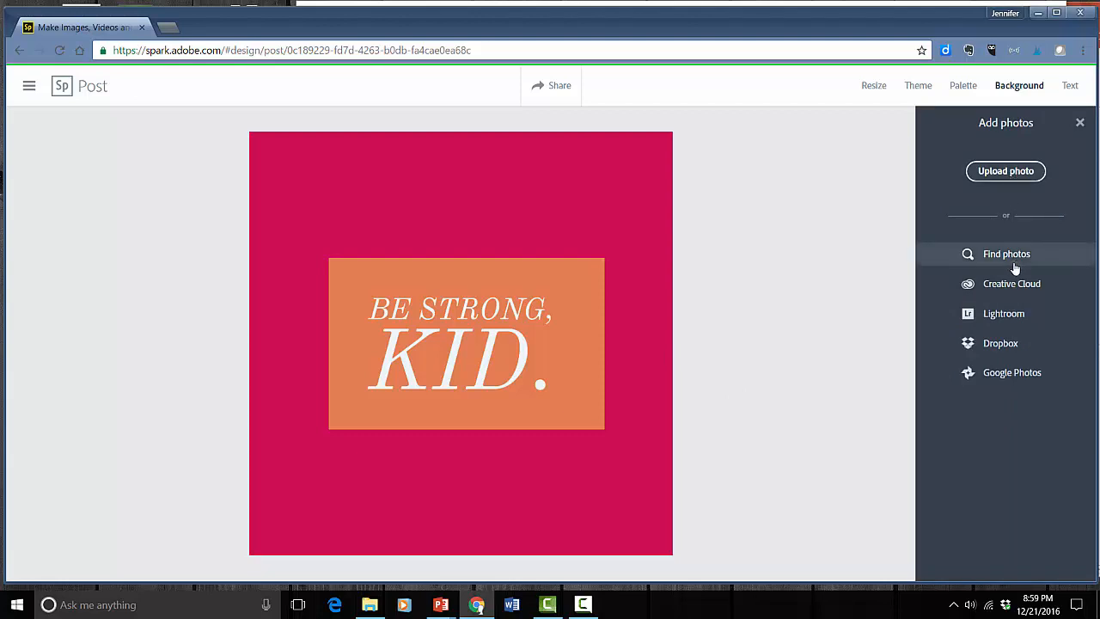
# - Search free photos for "love" then "strong" and browse the results
pyautogui.write('love')
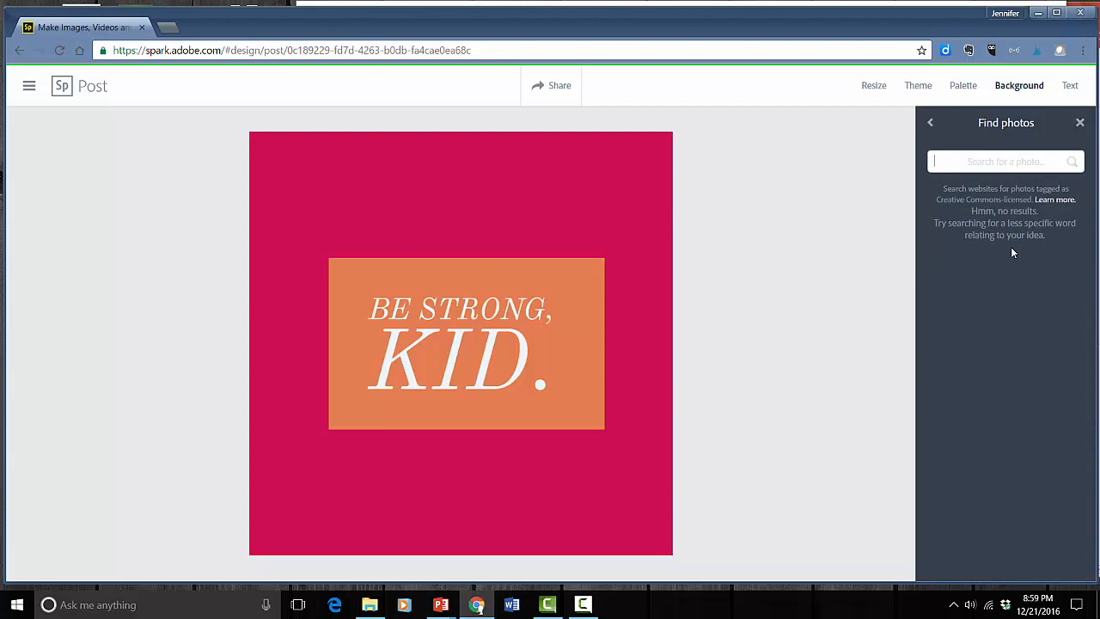
pyautogui.write('strong')
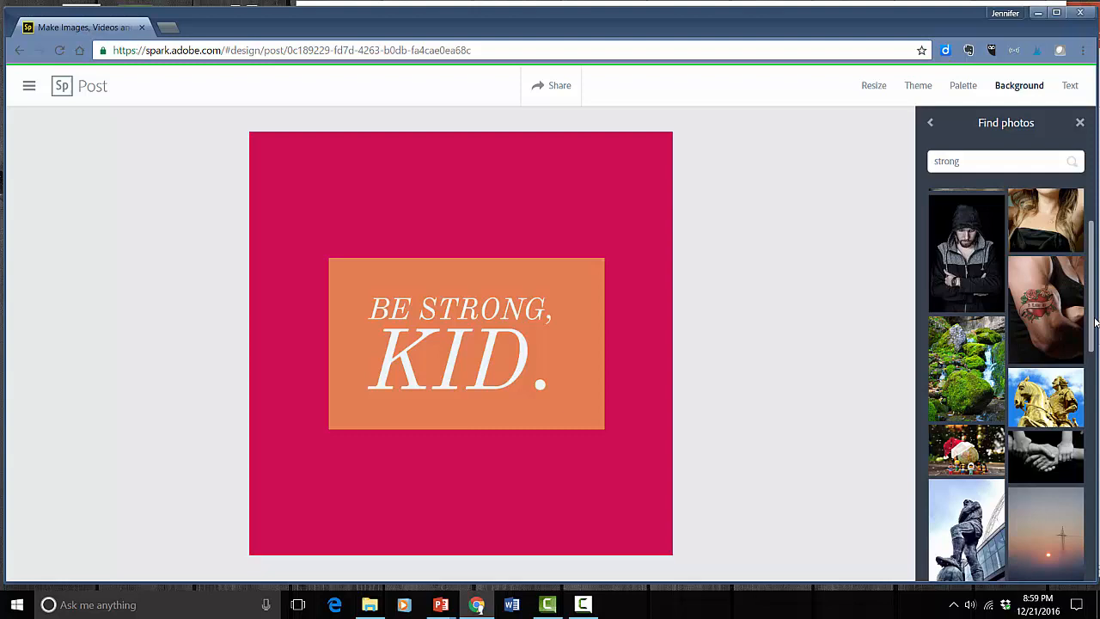
pyautogui.scroll(-3)
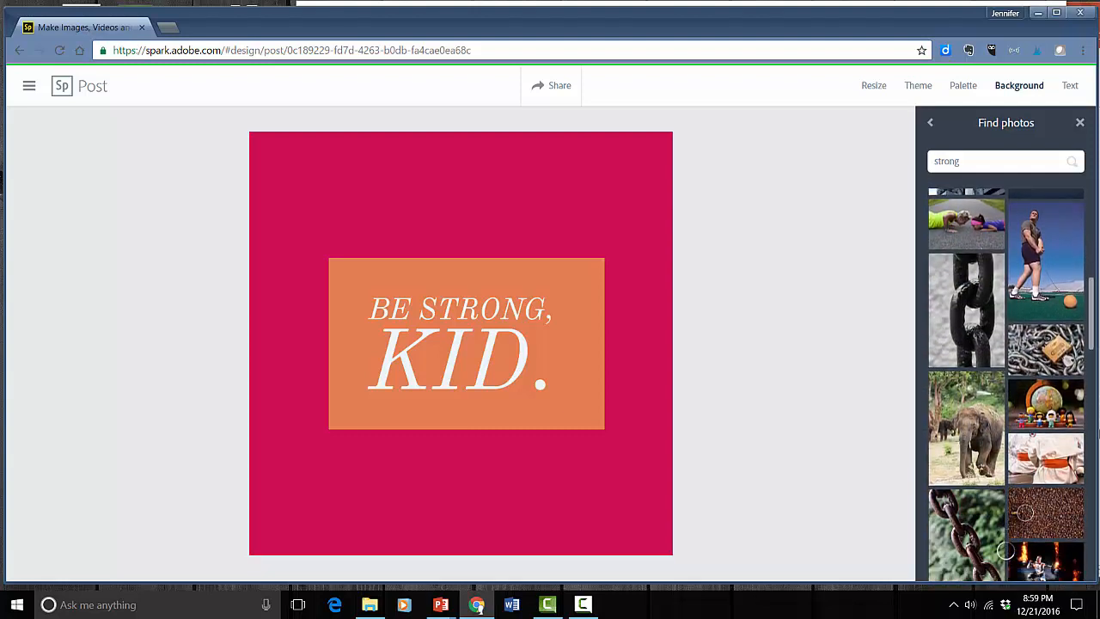
pyautogui.scroll(-3)
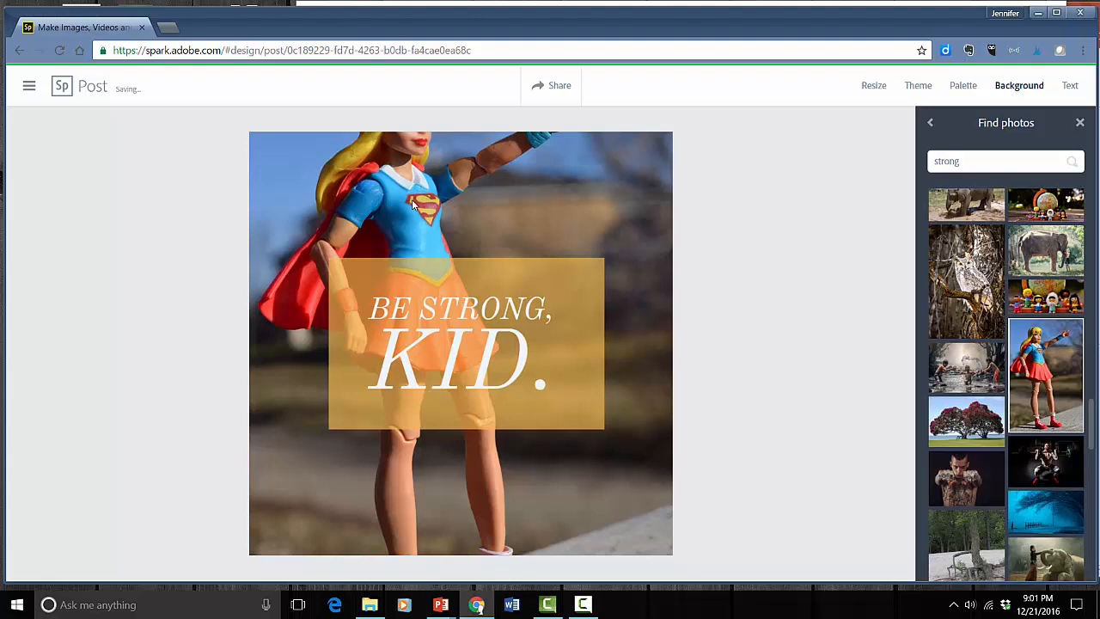
pyautogui.moveTo(292, 224)
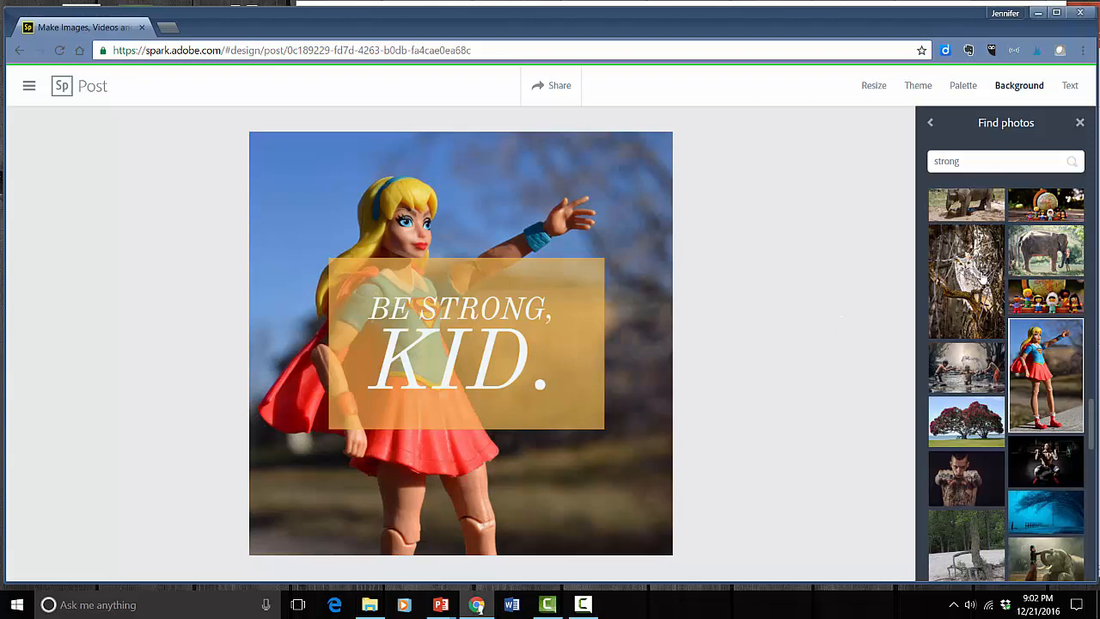
pyautogui.moveTo(1082, 390)
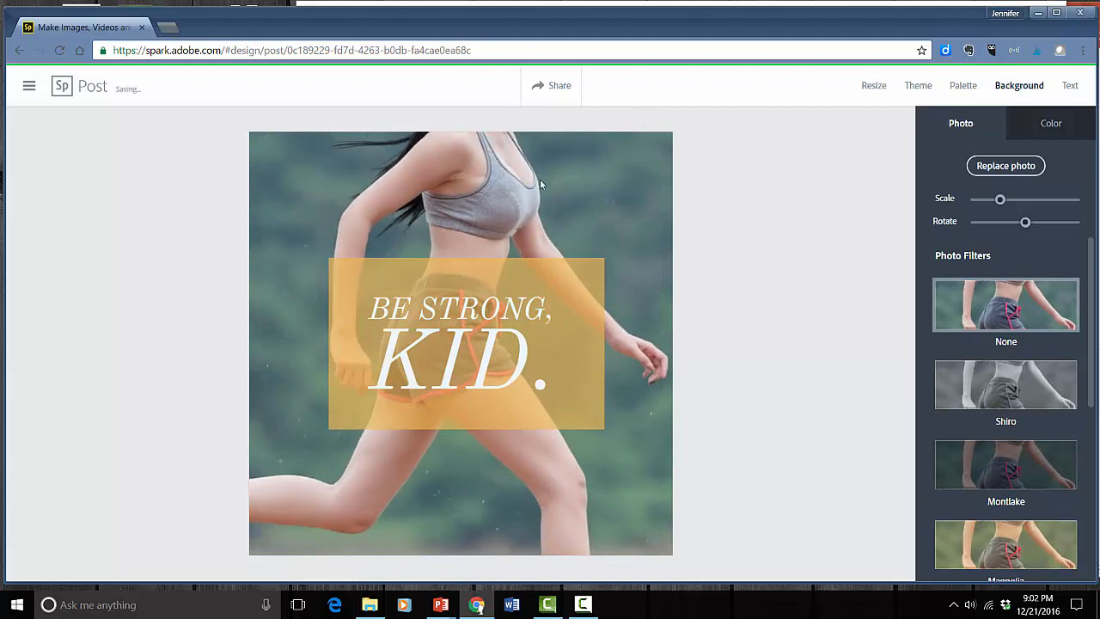
# - Try the Shiro filter, settle on Montlake for the runner photo, and select the quote text
pyautogui.click(1005, 385)
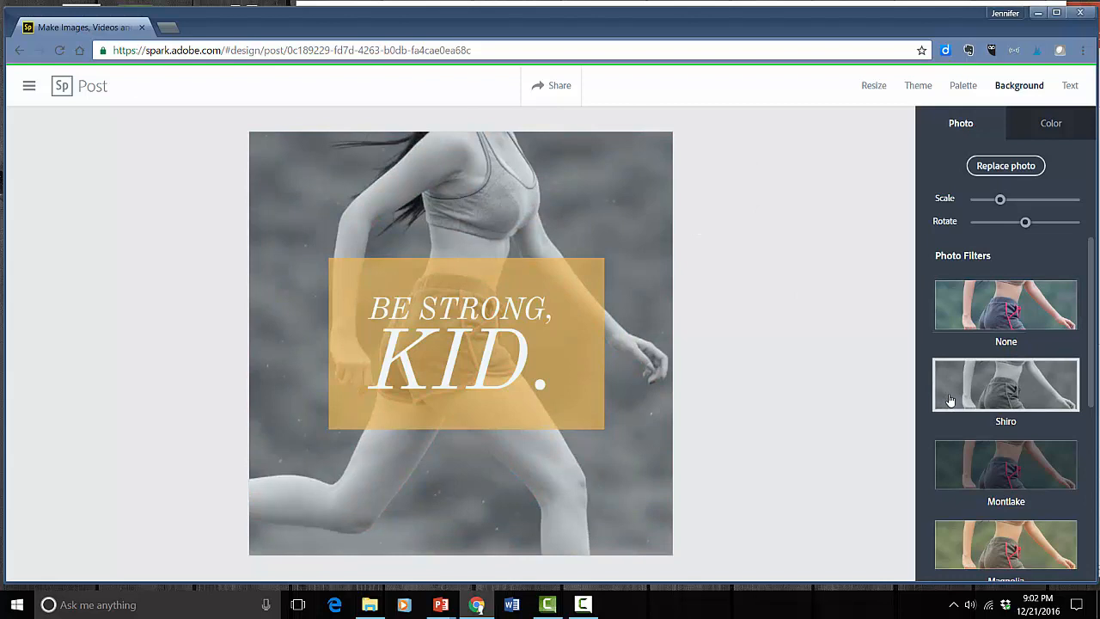
pyautogui.click(1005, 464)
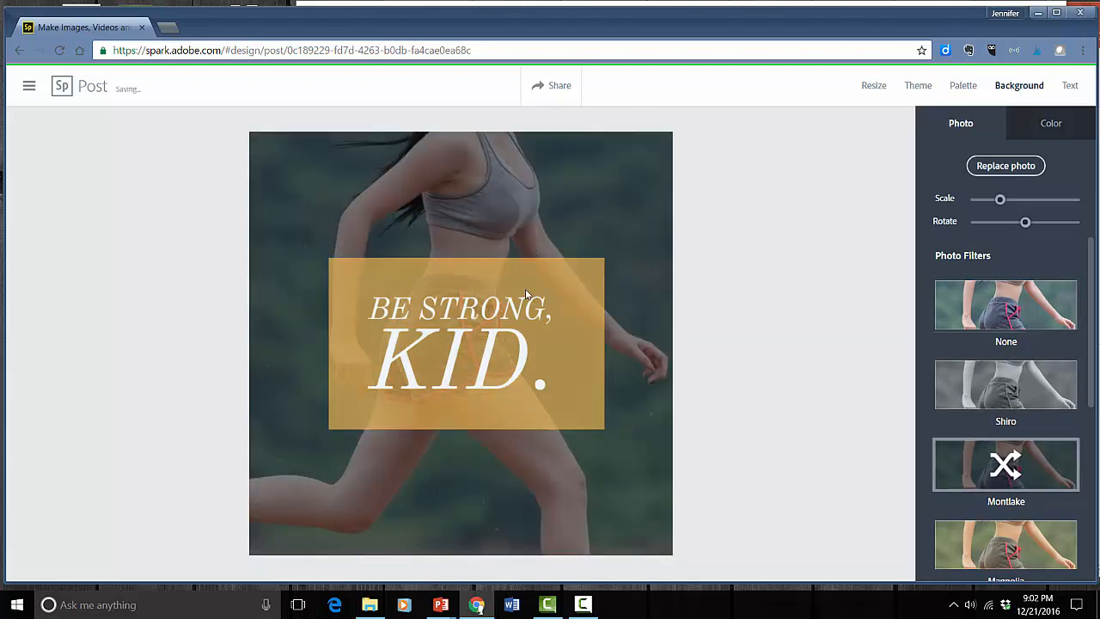
pyautogui.click(460, 344)
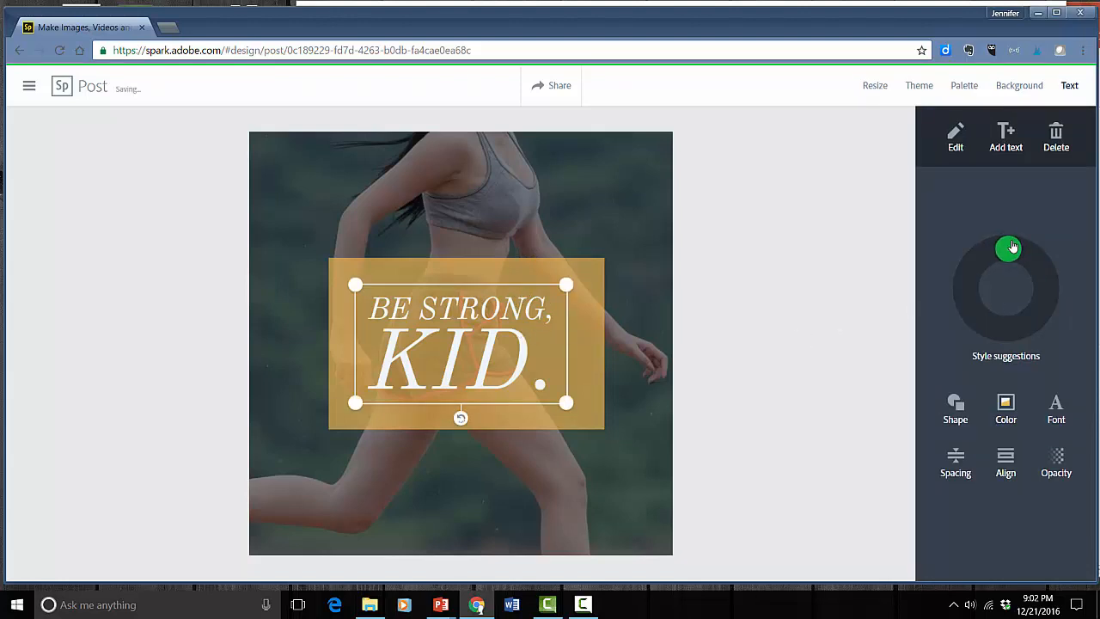
pyautogui.click(1045, 283)
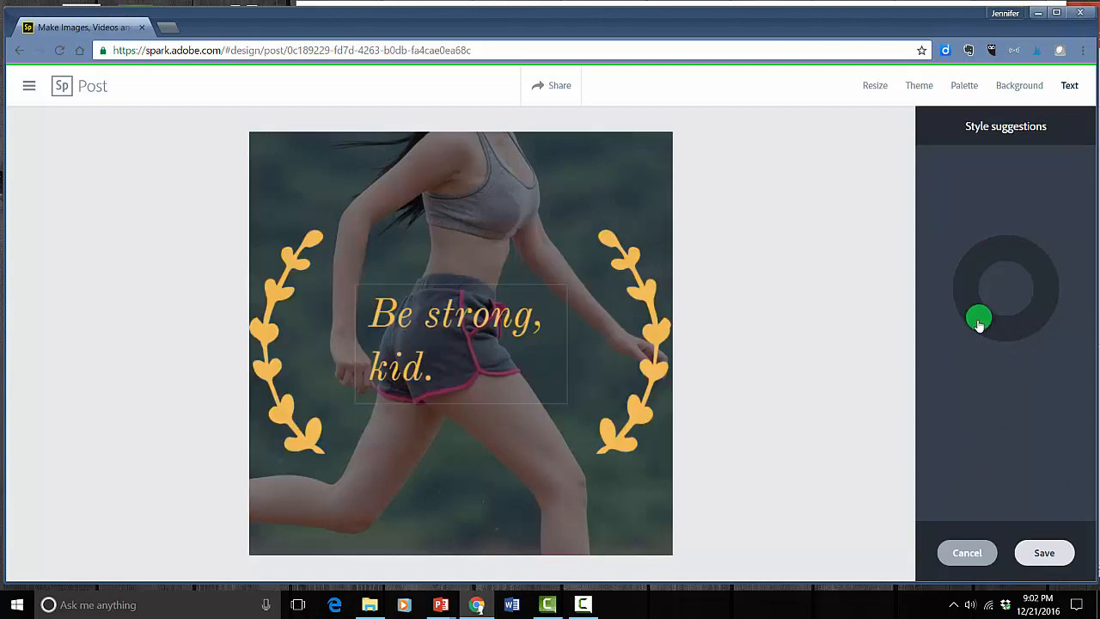
pyautogui.click(1034, 261)
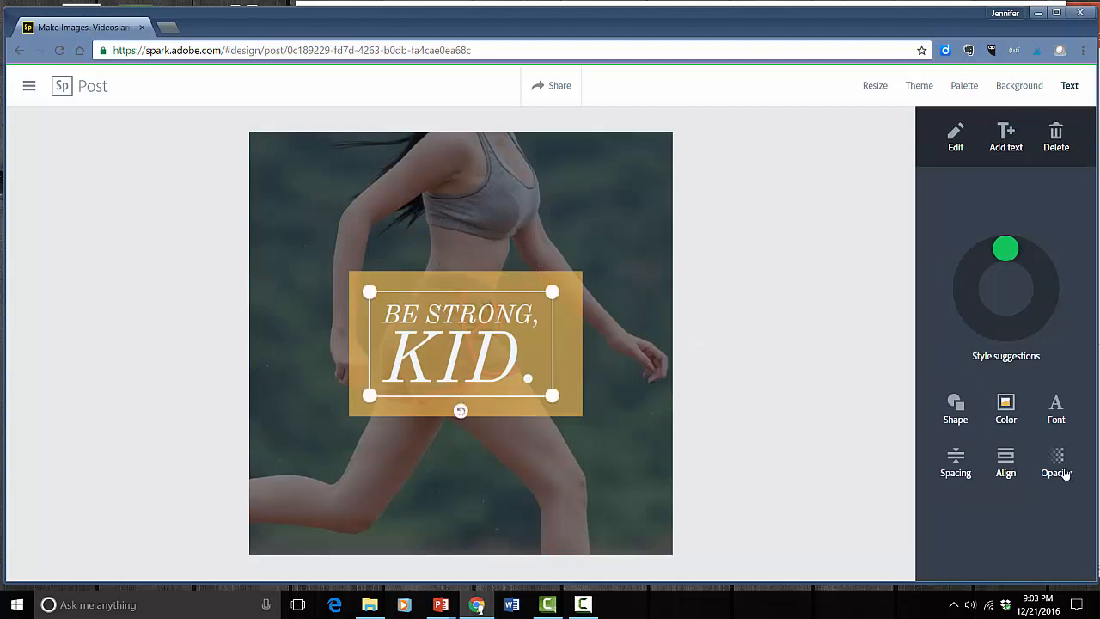
# - Set the quote's font to Economica from the Modern list
pyautogui.click(1055, 409)
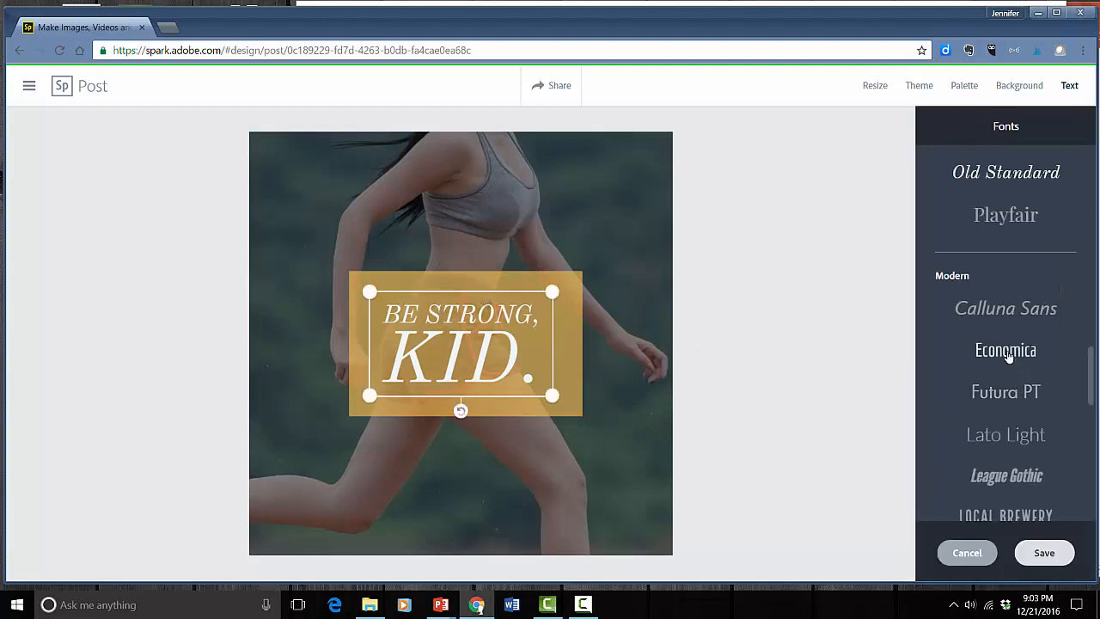
pyautogui.click(1005, 351)
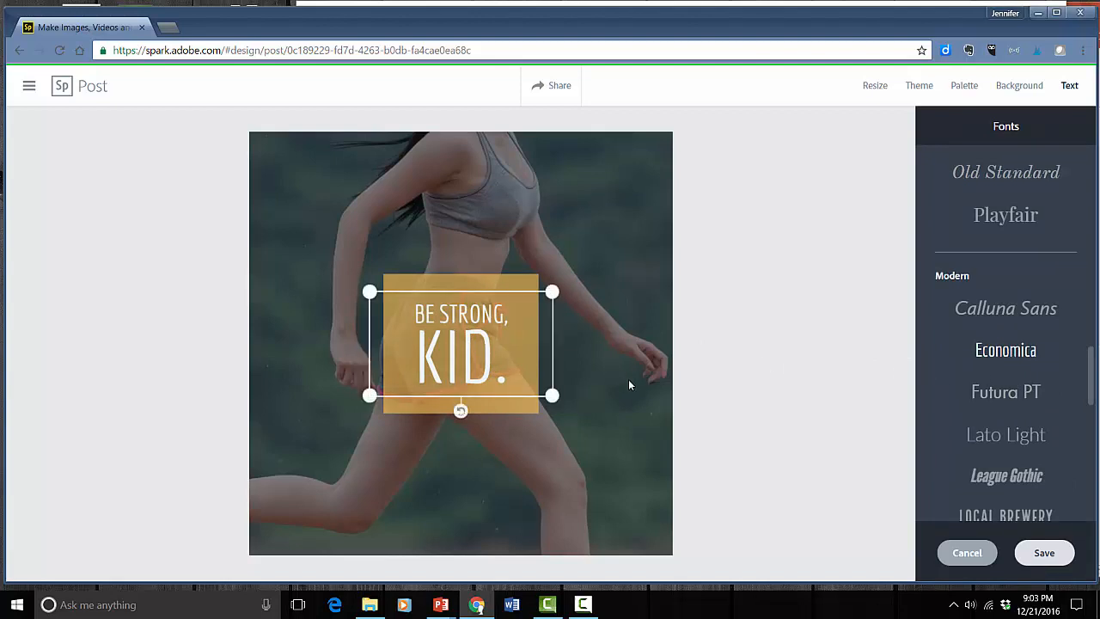
pyautogui.moveTo(1035, 141)
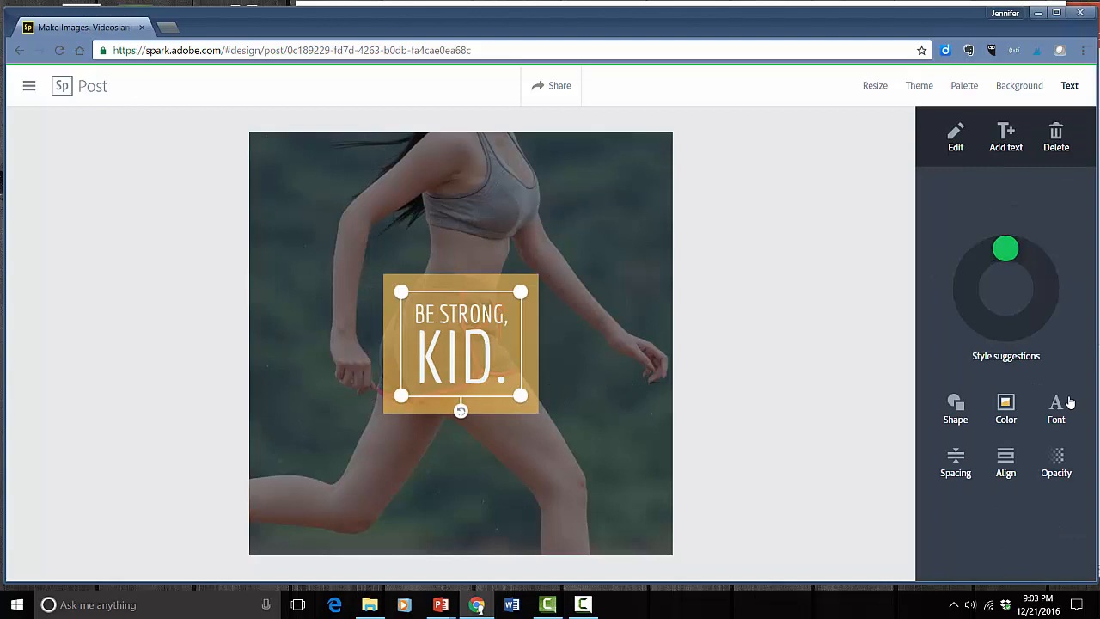
# - Choose a suggested colour scheme giving black text on a translucent white box and save it
pyautogui.click(1005, 409)
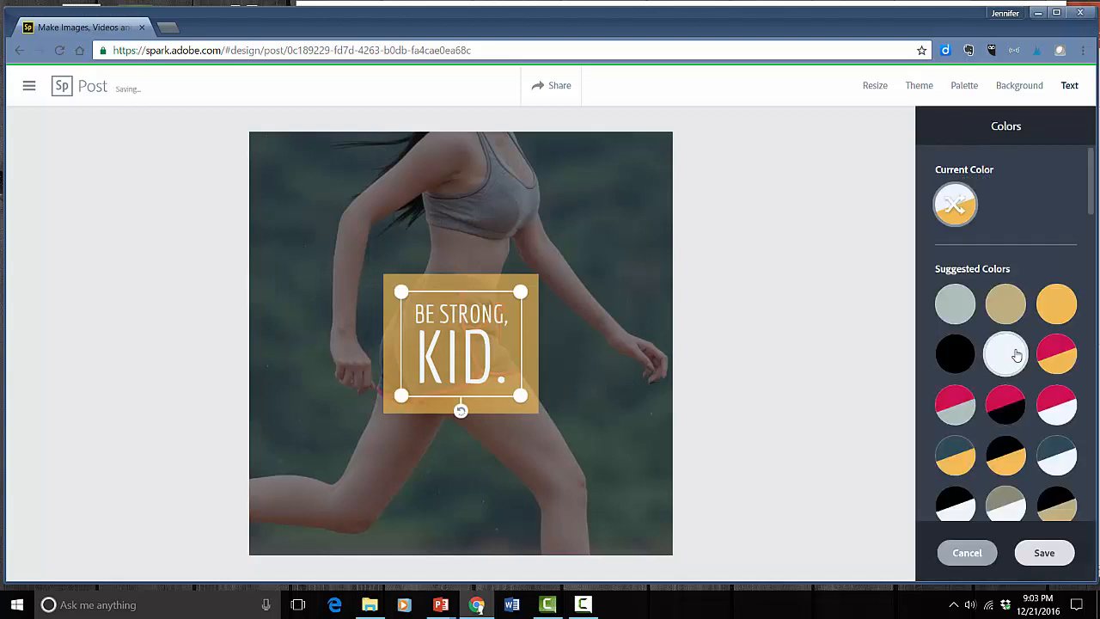
pyautogui.click(1005, 354)
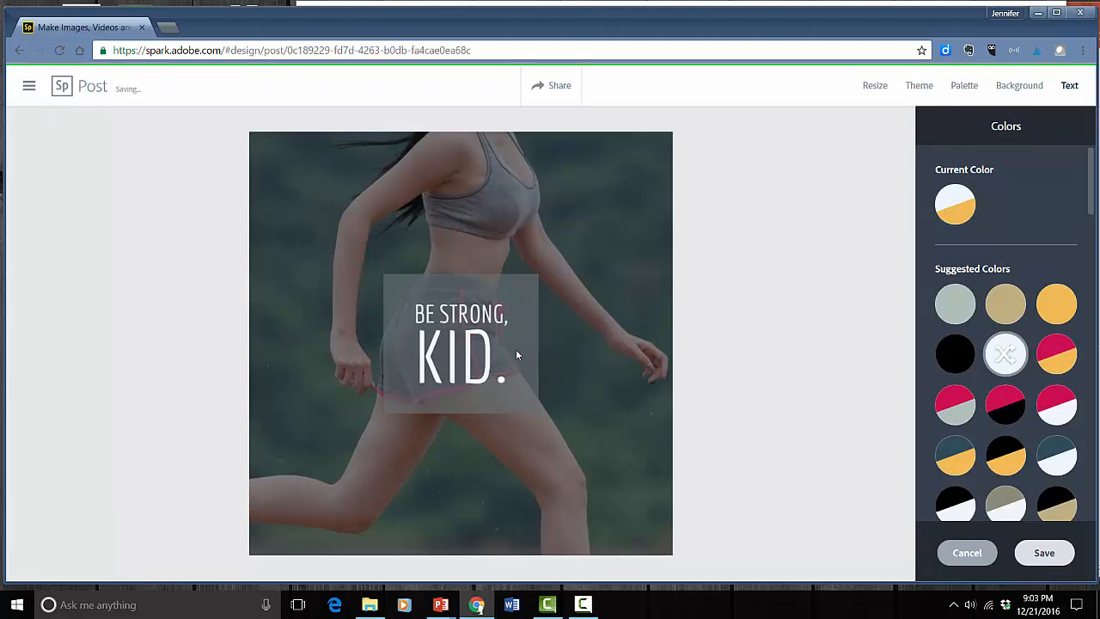
pyautogui.scroll(-3)
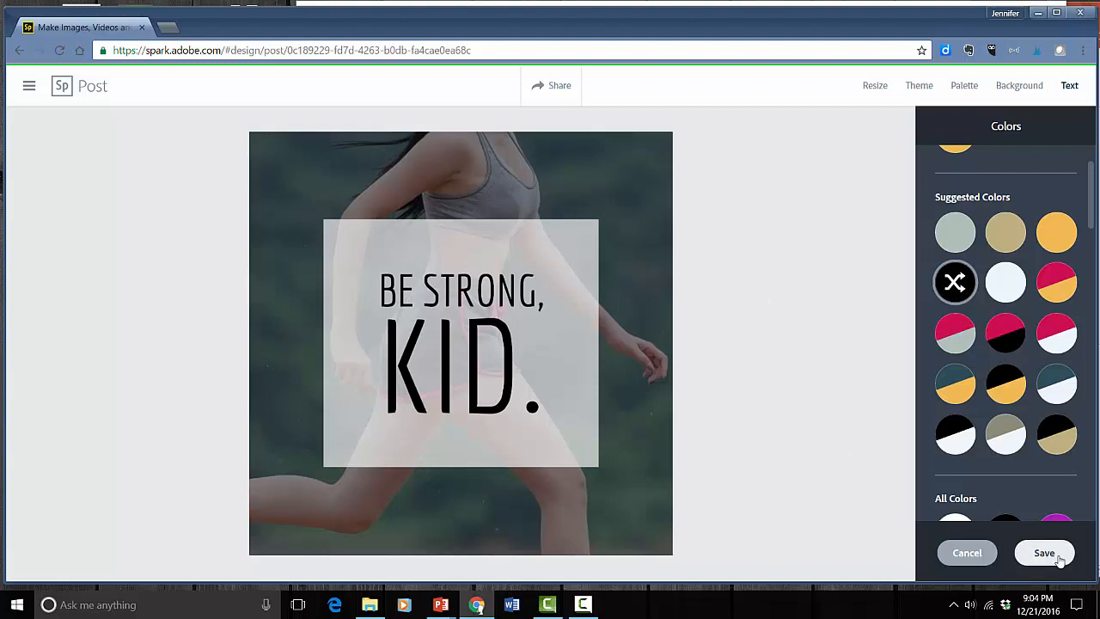
pyautogui.click(1043, 553)
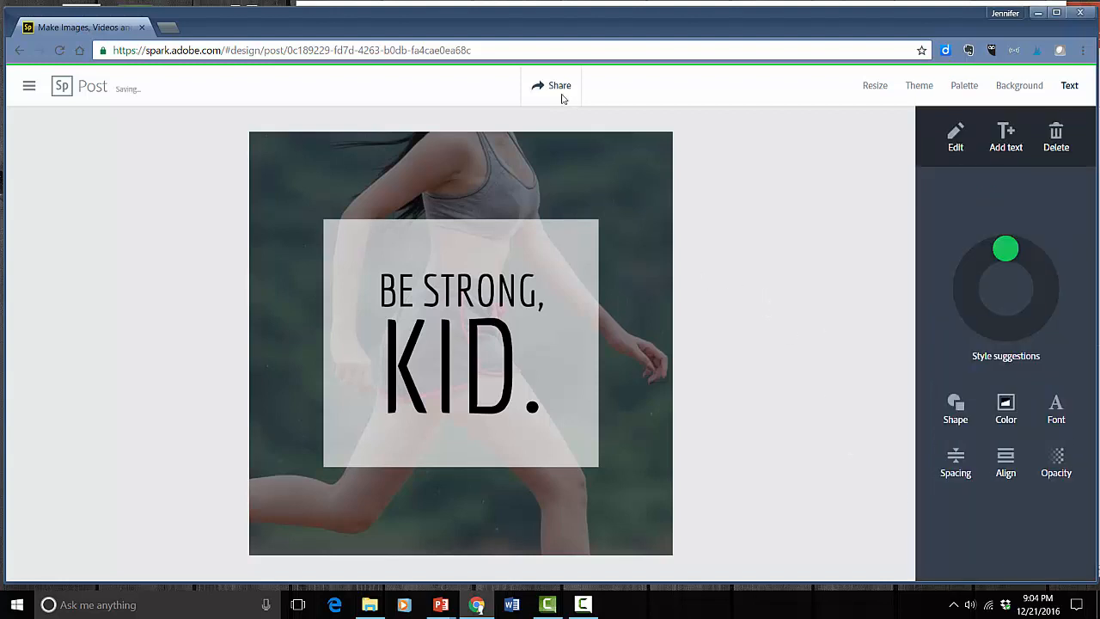
# - Share the post under the Education category and create its public link
pyautogui.click(550, 86)
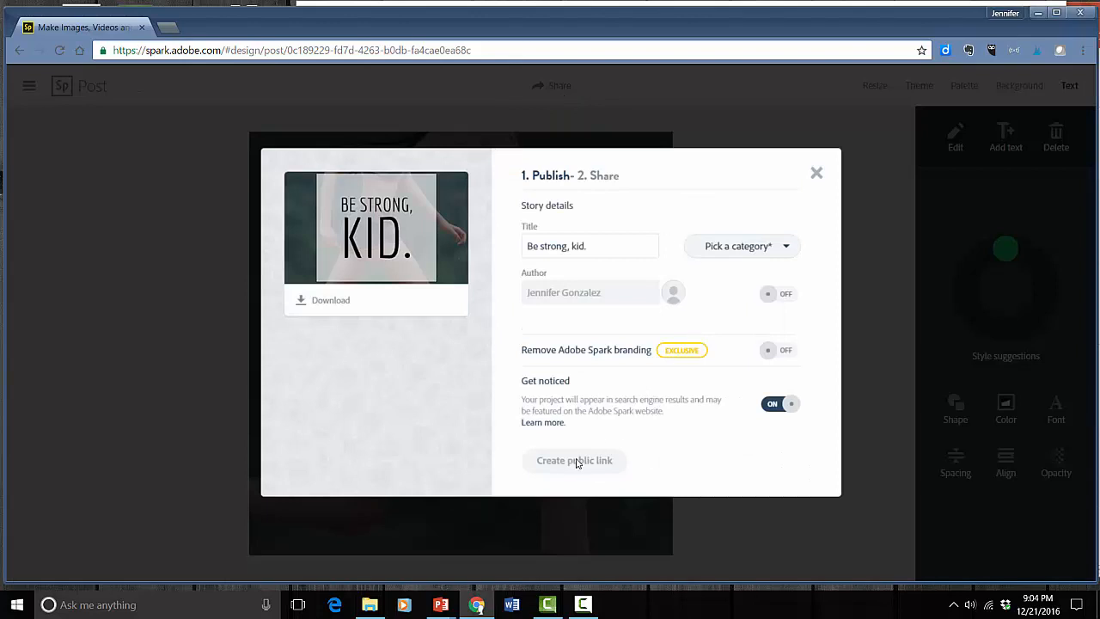
pyautogui.click(574, 460)
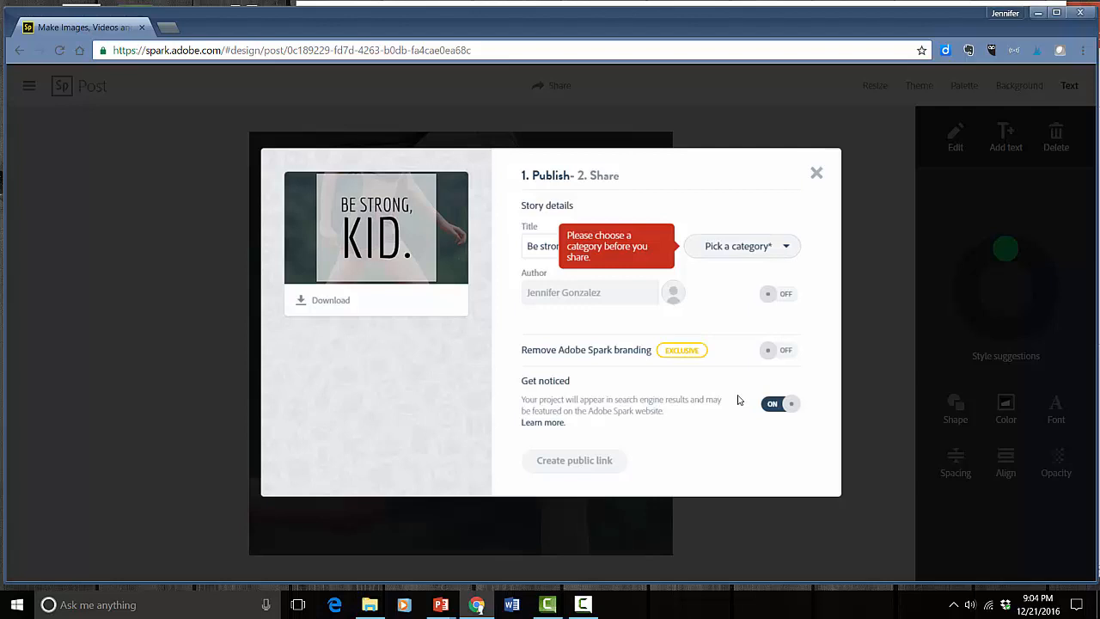
pyautogui.click(743, 246)
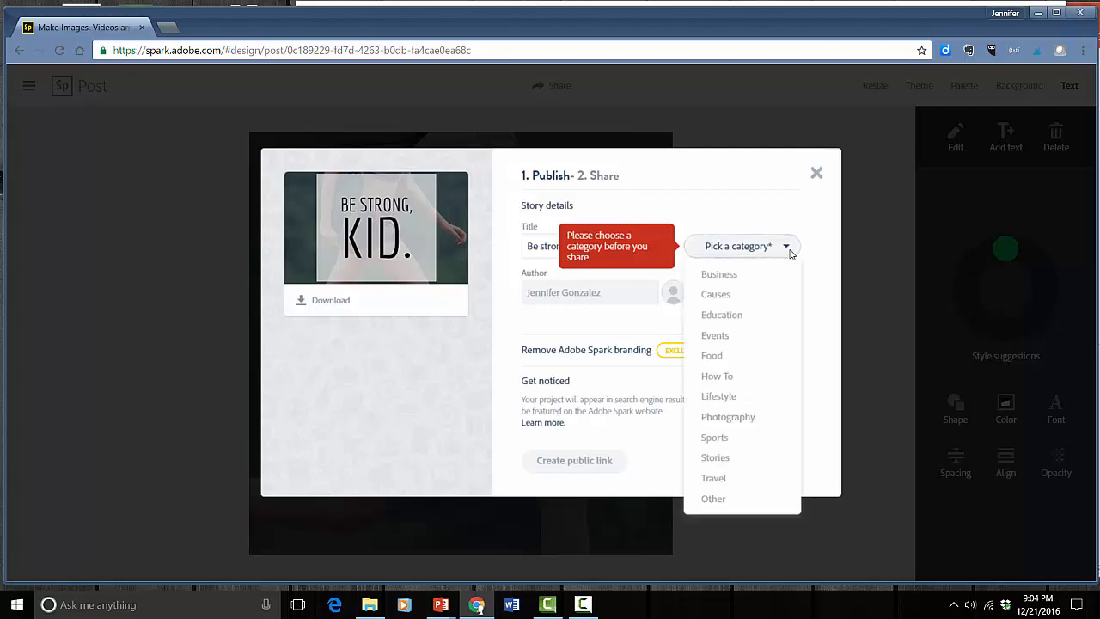
pyautogui.click(722, 314)
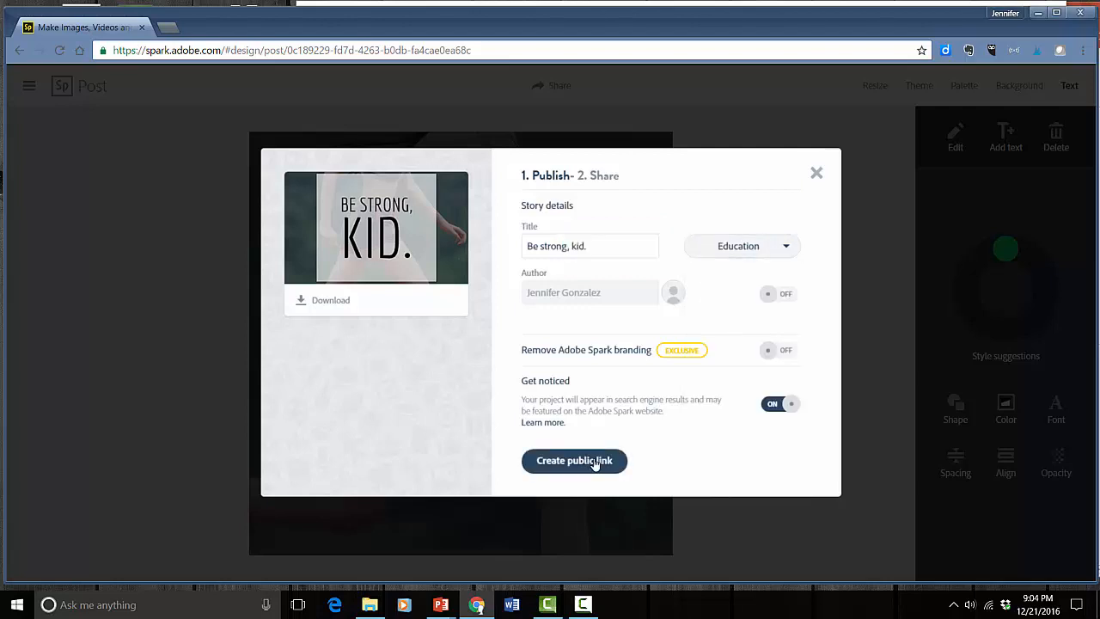
pyautogui.click(574, 461)
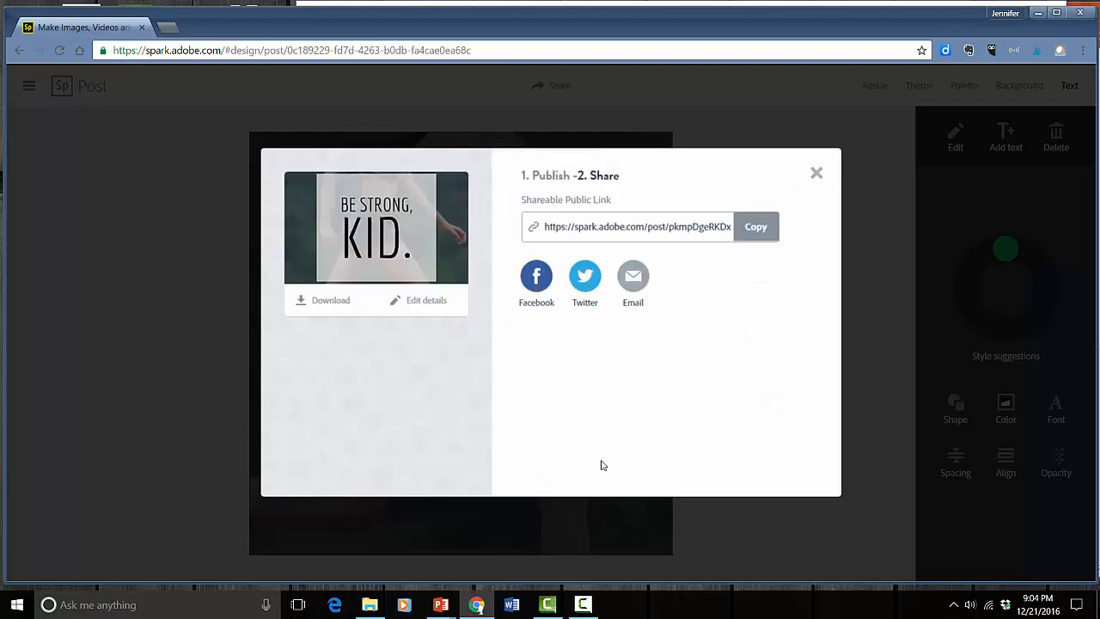
pyautogui.moveTo(608, 350)
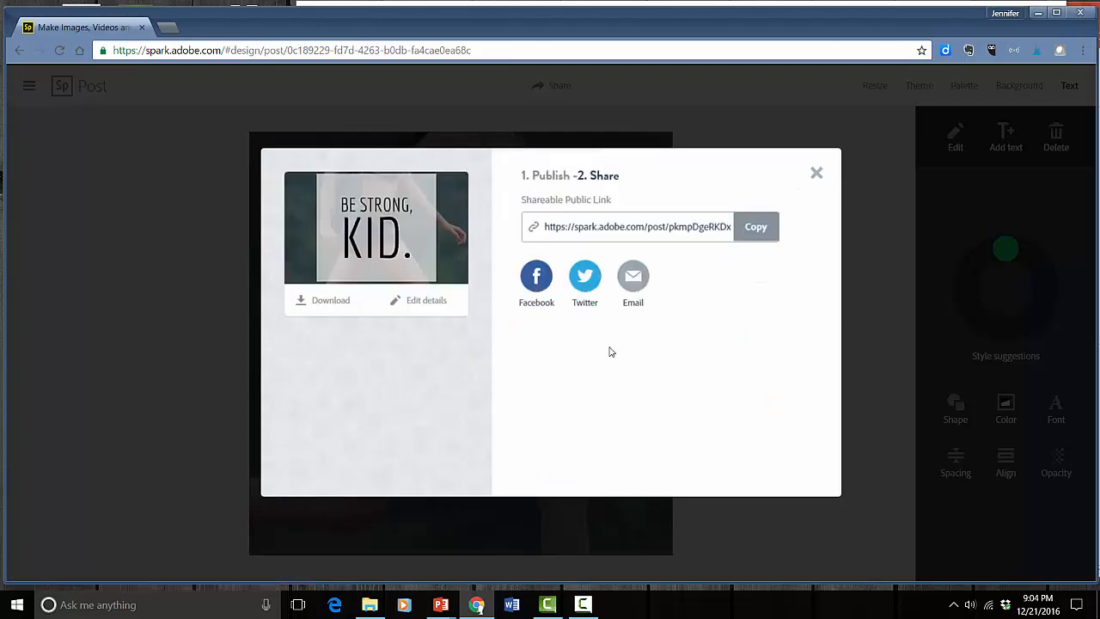
pyautogui.moveTo(633, 277)
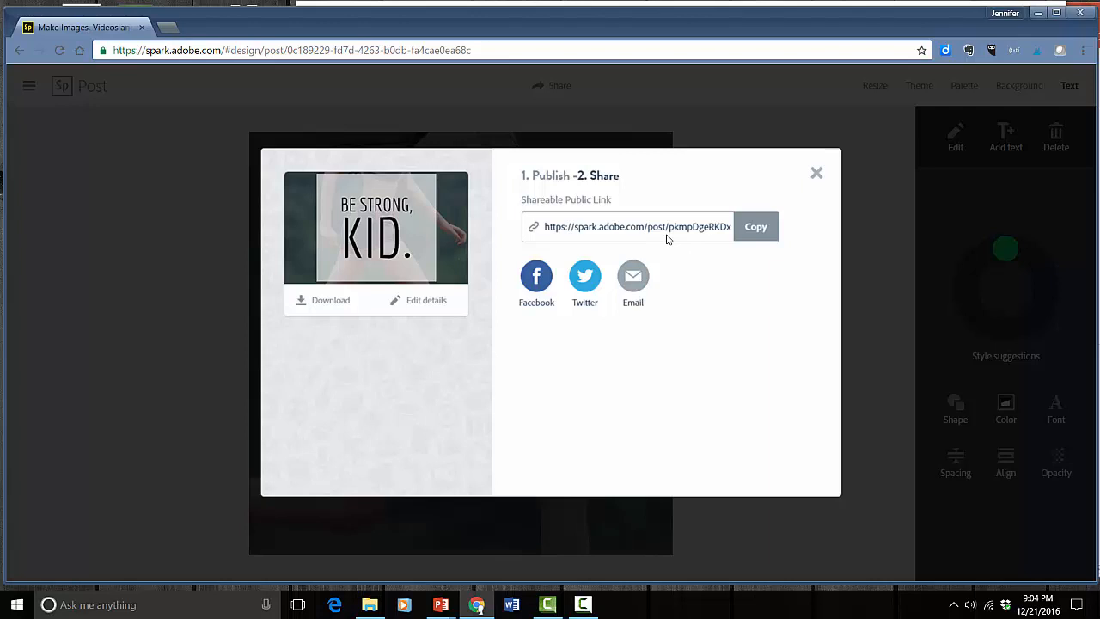
pyautogui.moveTo(364, 340)
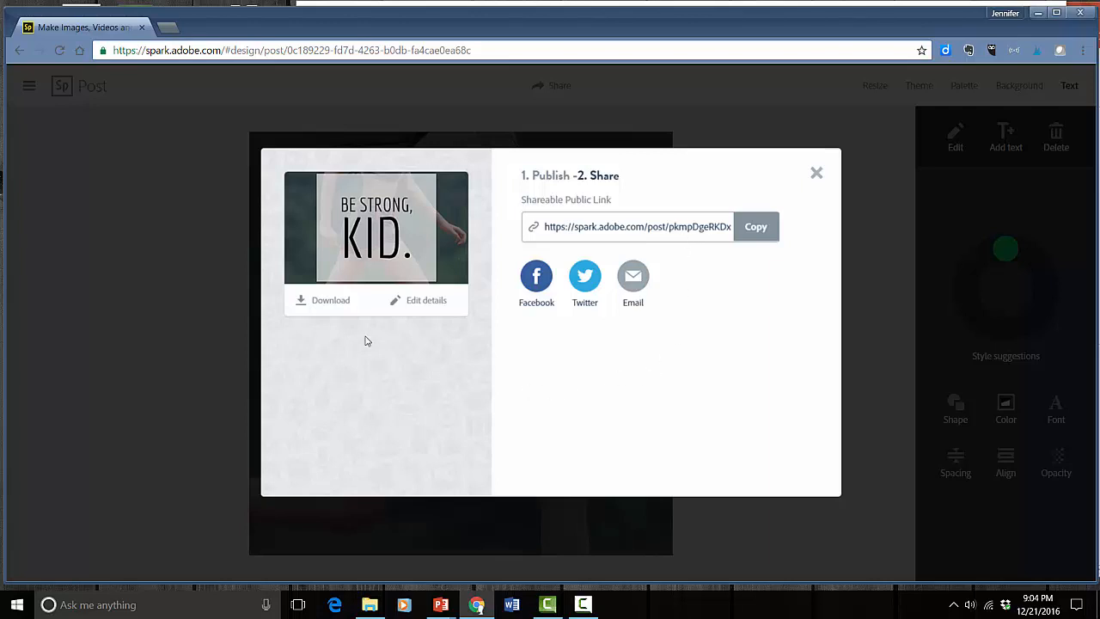
pyautogui.moveTo(331, 307)
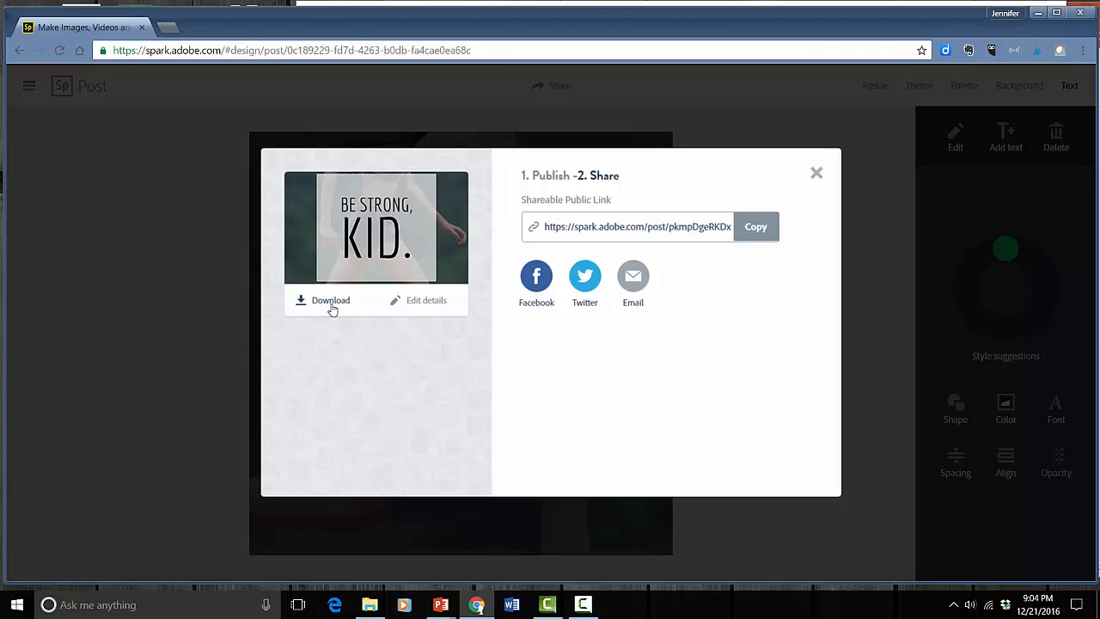
# - Download the post as a JPG and open the file from Chrome's download bar
pyautogui.click(330, 299)
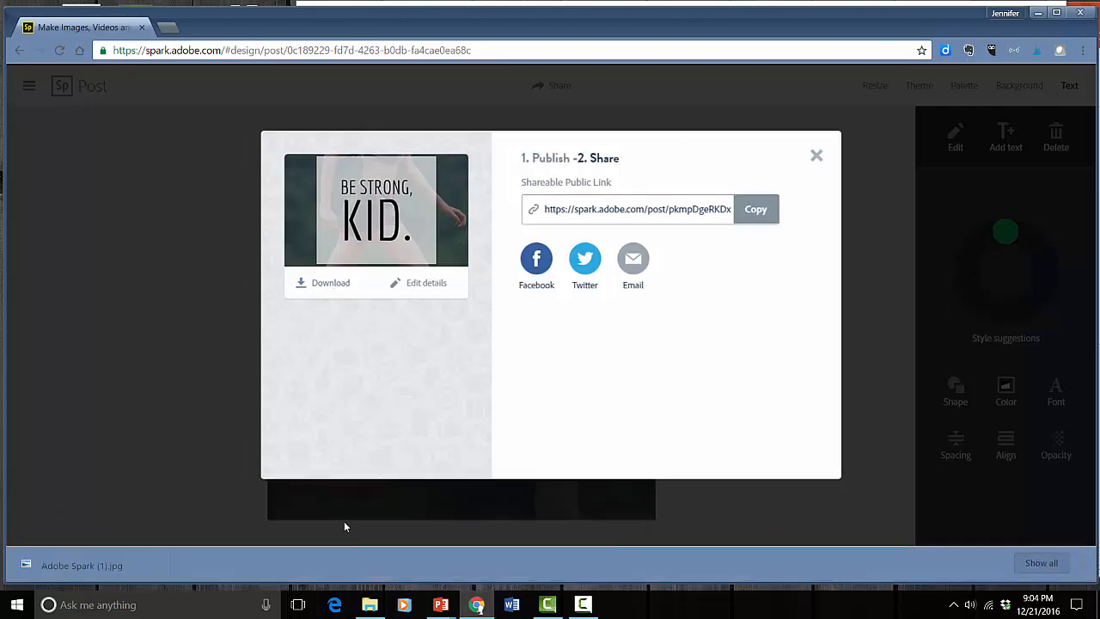
pyautogui.click(329, 281)
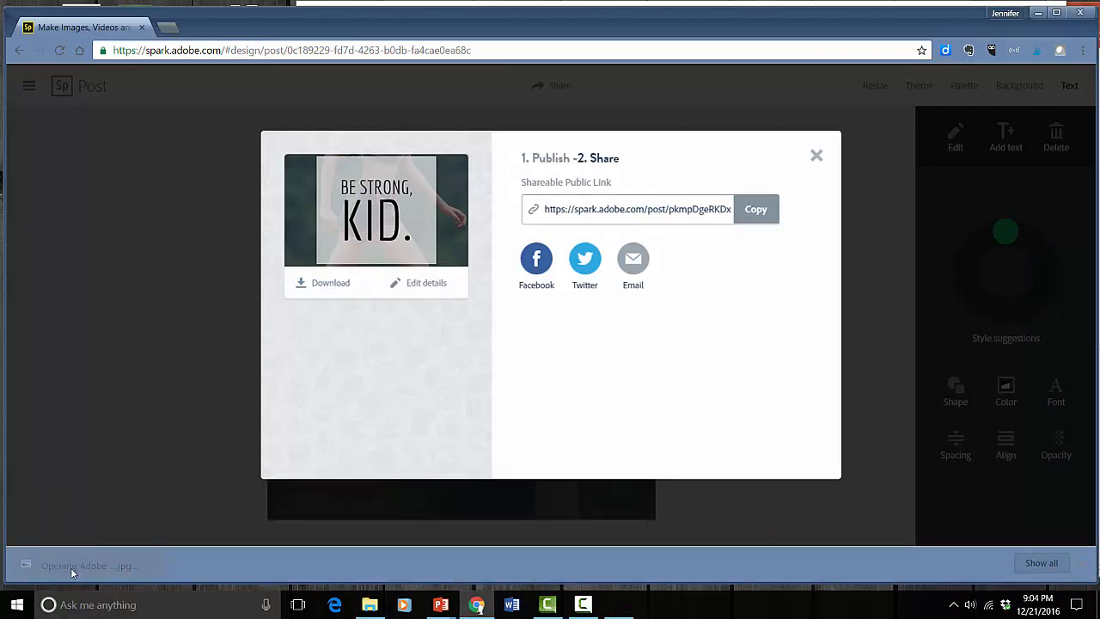
# - View the downloaded JPG in Windows Photo Viewer, then close the preview
pyautogui.click(89, 566)
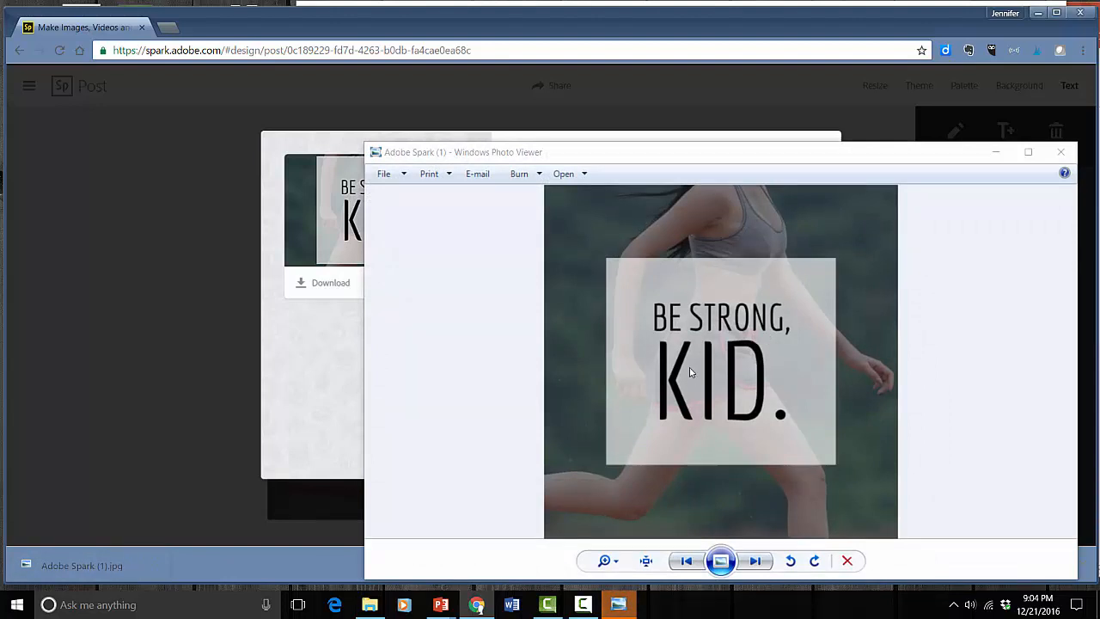
pyautogui.click(1060, 151)
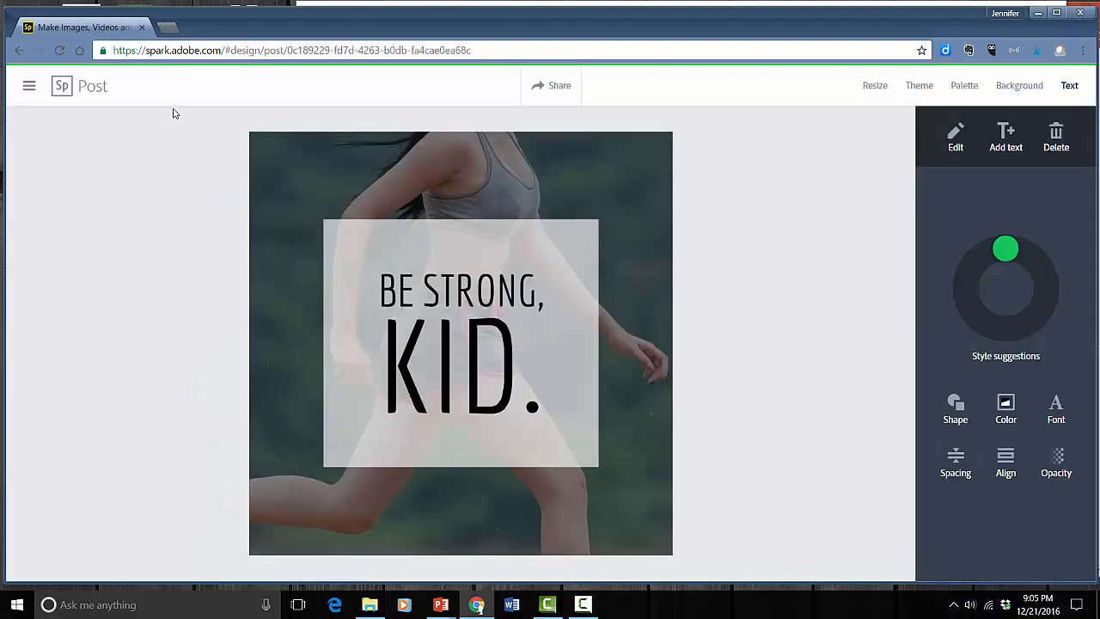